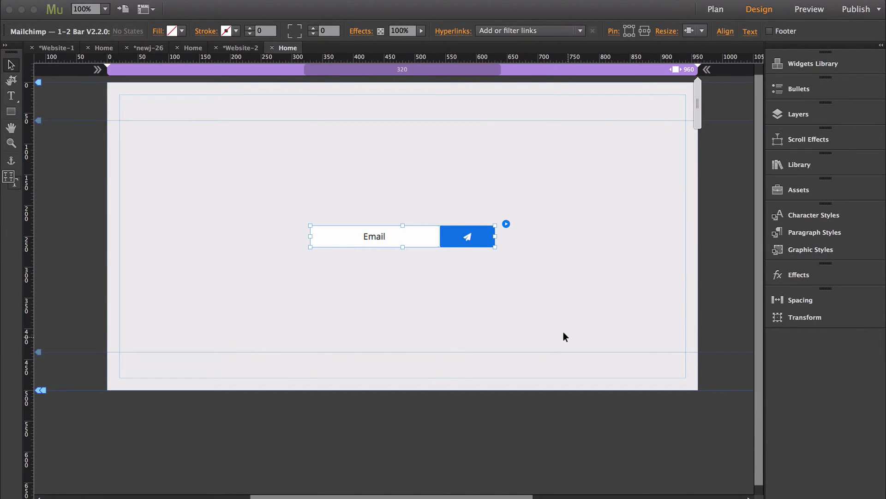
# Reach the Mailchimp bar's Plugins settings and list the 'When user clicks Submit' choices
pyautogui.click(488, 266)
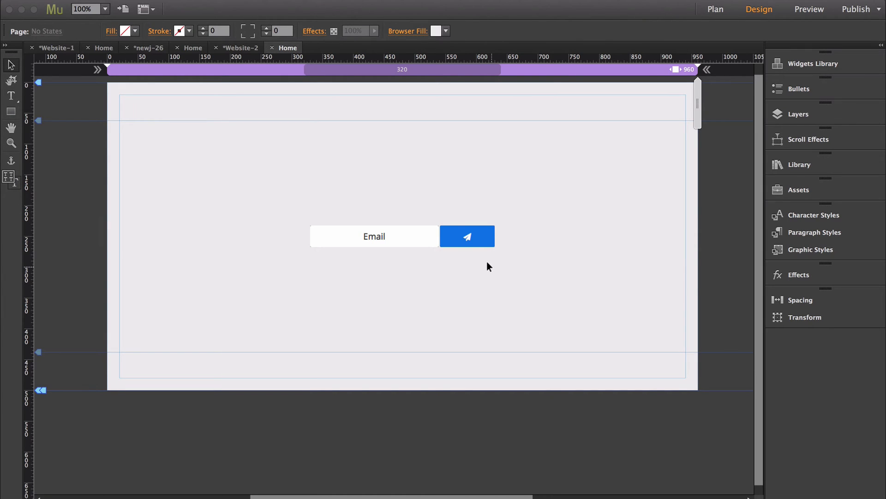
pyautogui.click(466, 236)
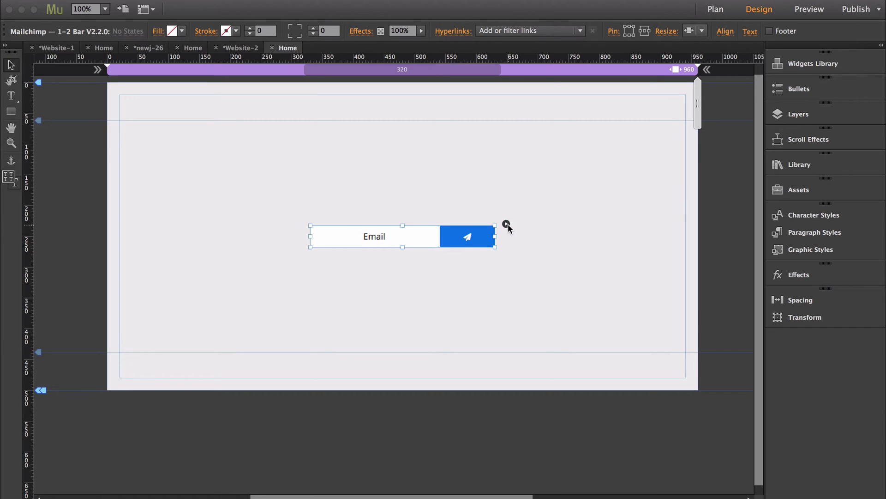
pyautogui.click(505, 224)
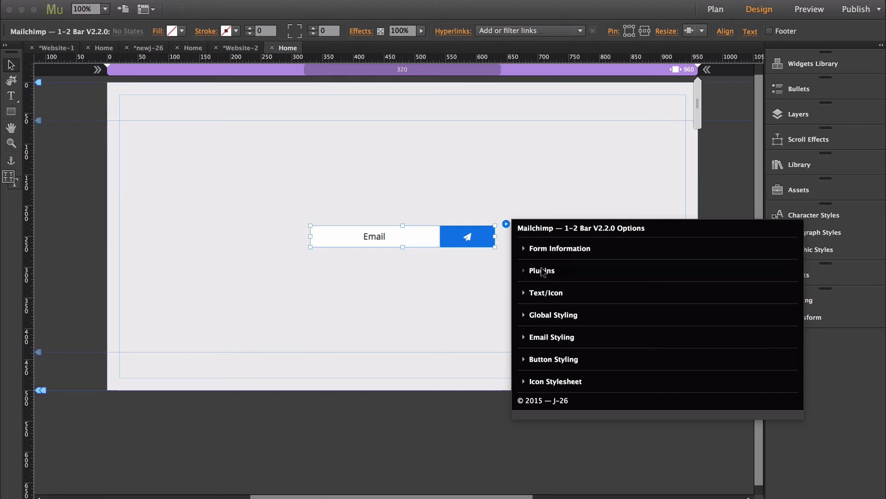
pyautogui.click(540, 270)
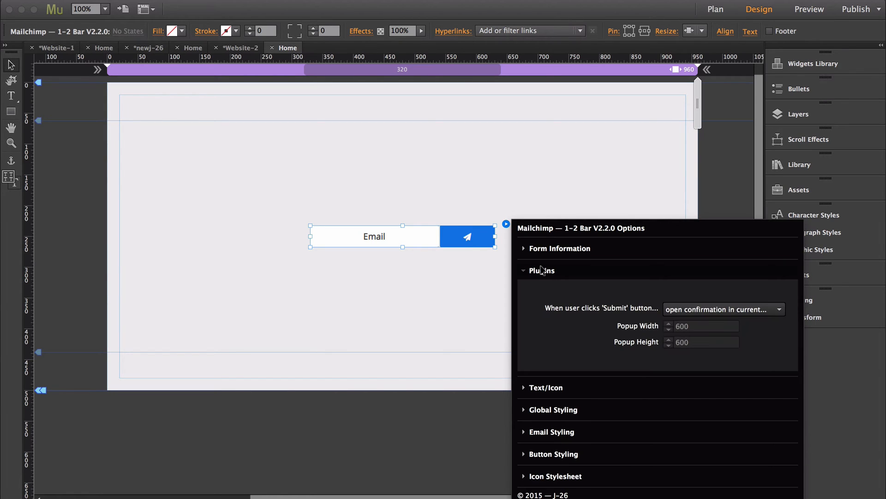
pyautogui.moveTo(583, 332)
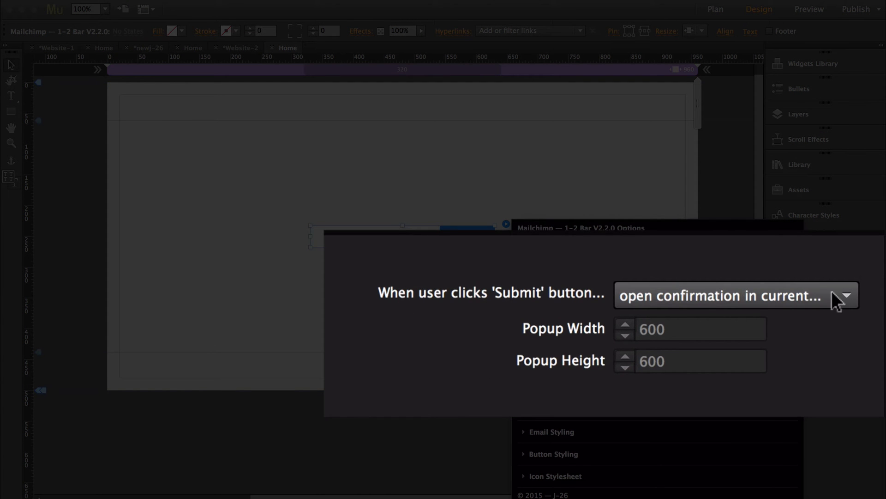
pyautogui.click(842, 296)
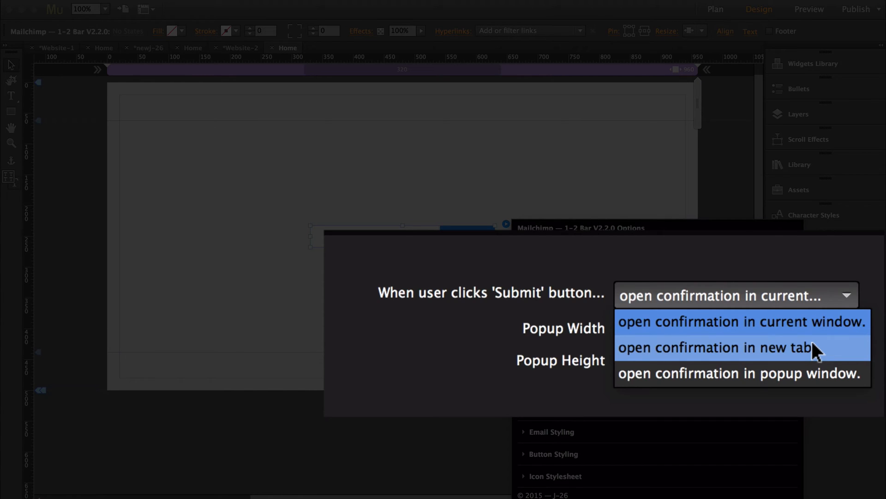
pyautogui.moveTo(847, 383)
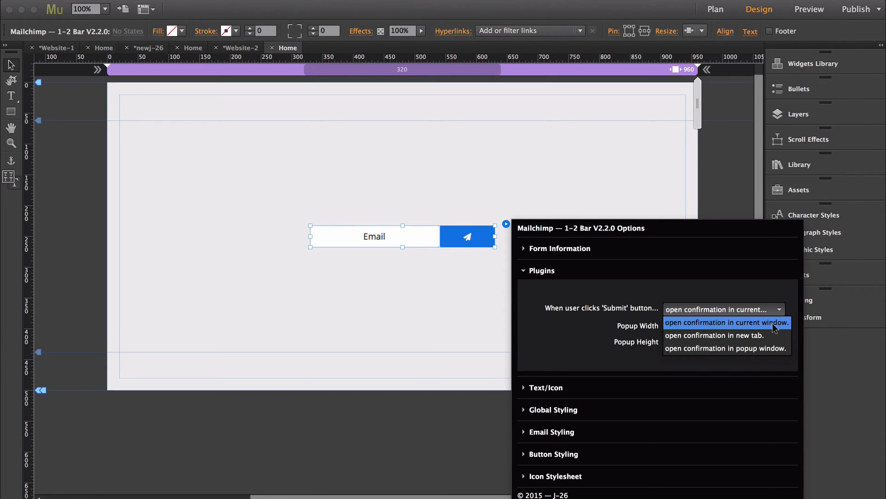
pyautogui.moveTo(714, 335)
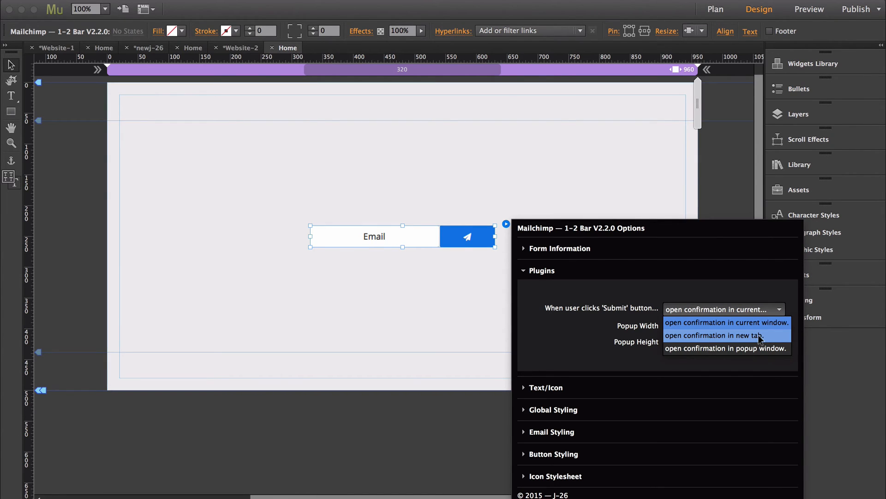
# Set the confirmation to open in a new tab and preview the page in the browser
pyautogui.click(713, 336)
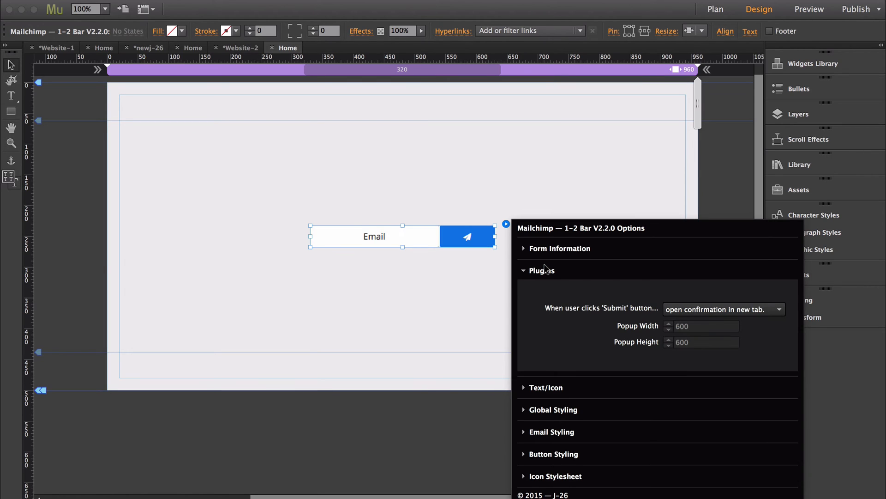
pyautogui.click(541, 270)
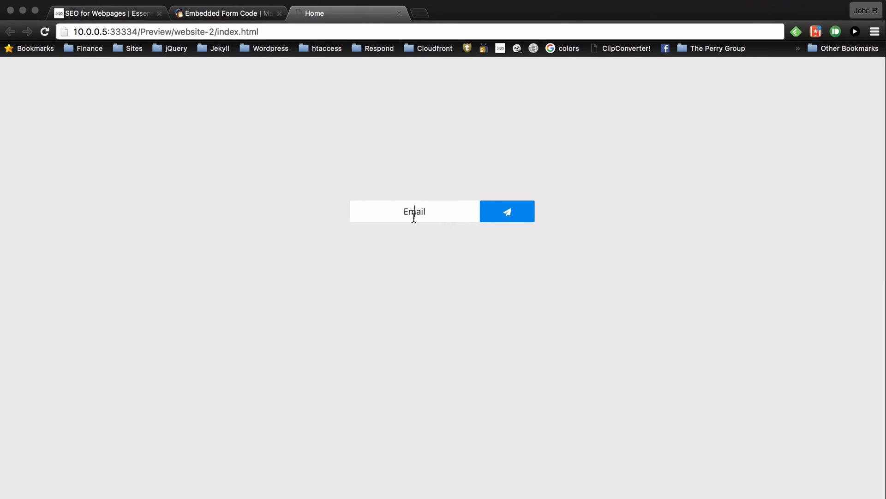
# Enter a suggested email address starting 'jo' in the previewed form's Email field
pyautogui.write('jo')
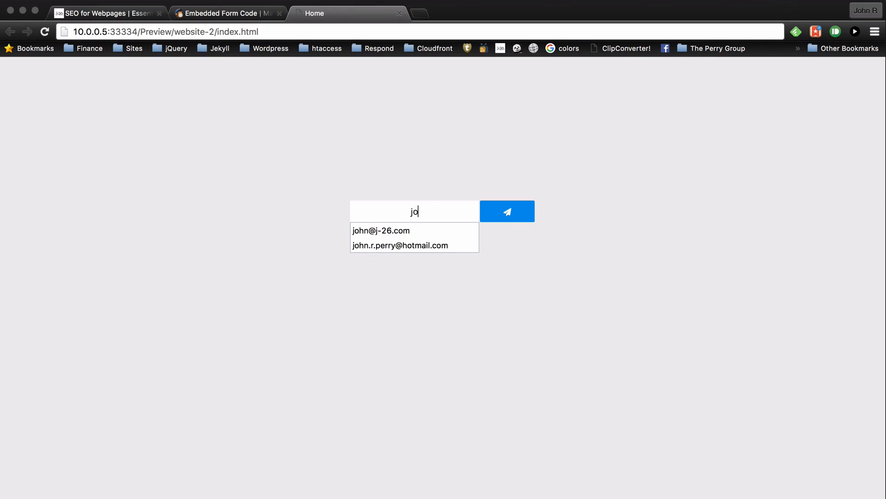
pyautogui.click(507, 210)
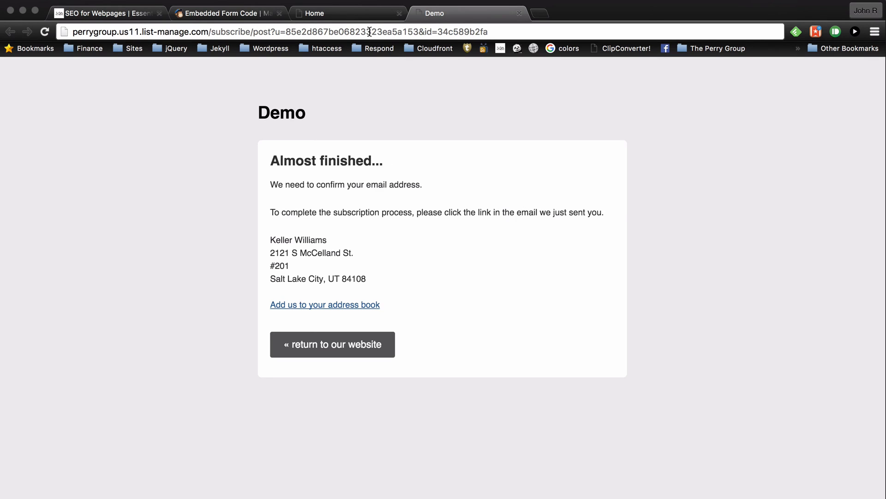
pyautogui.moveTo(338, 136)
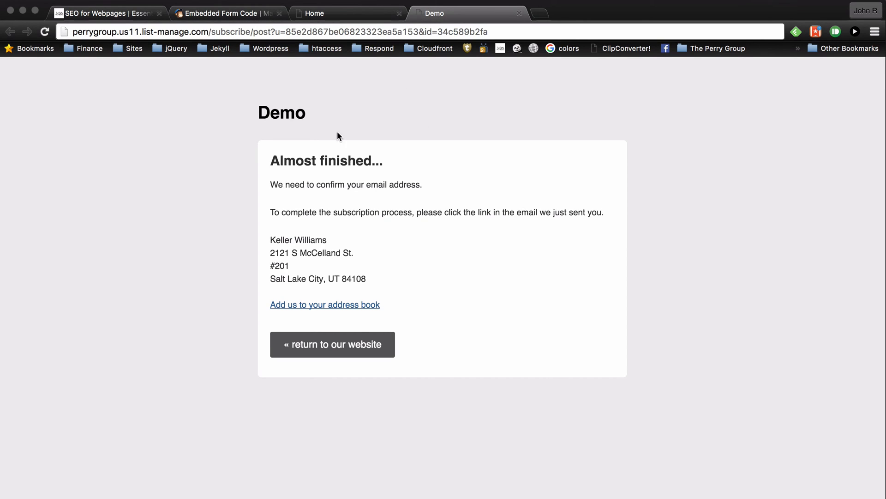
pyautogui.moveTo(583, 216)
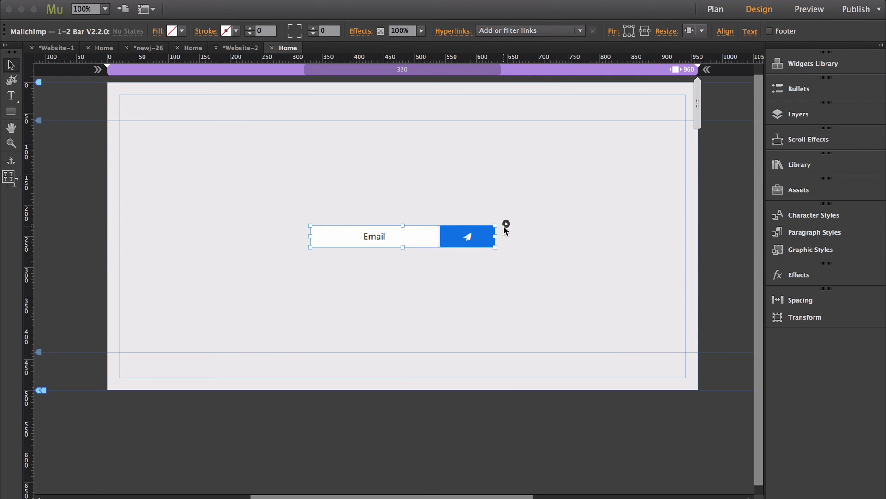
# Set the confirmation to open in a popup window and re-preview the page in the browser
pyautogui.click(506, 224)
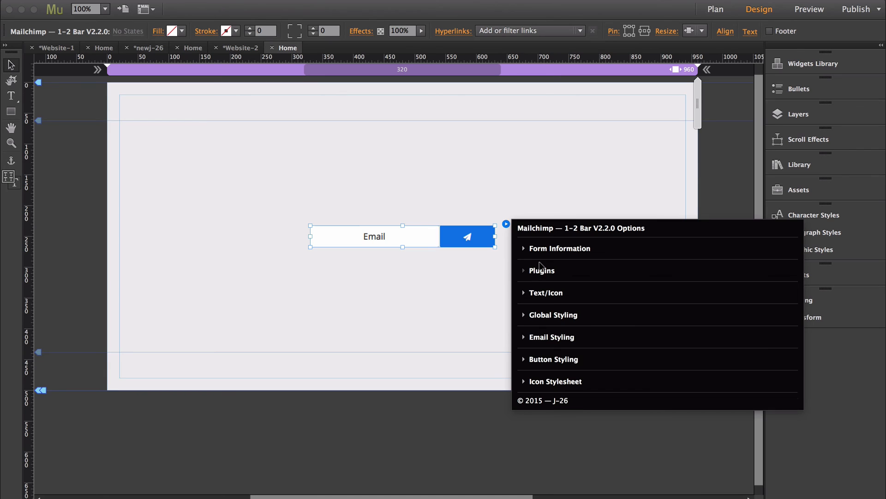
pyautogui.click(541, 269)
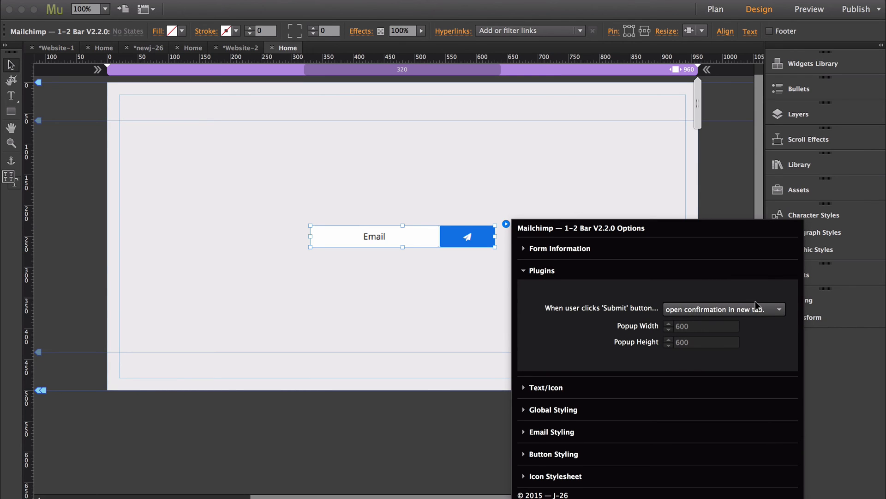
pyautogui.click(722, 308)
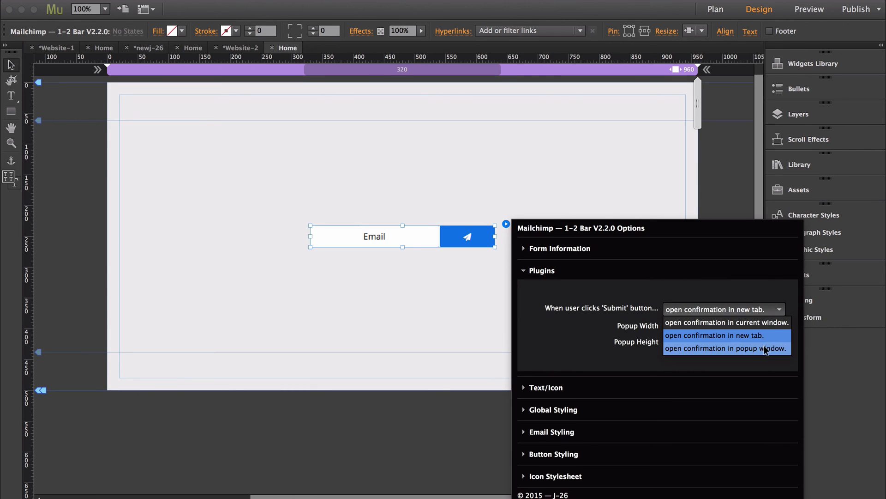
pyautogui.click(725, 348)
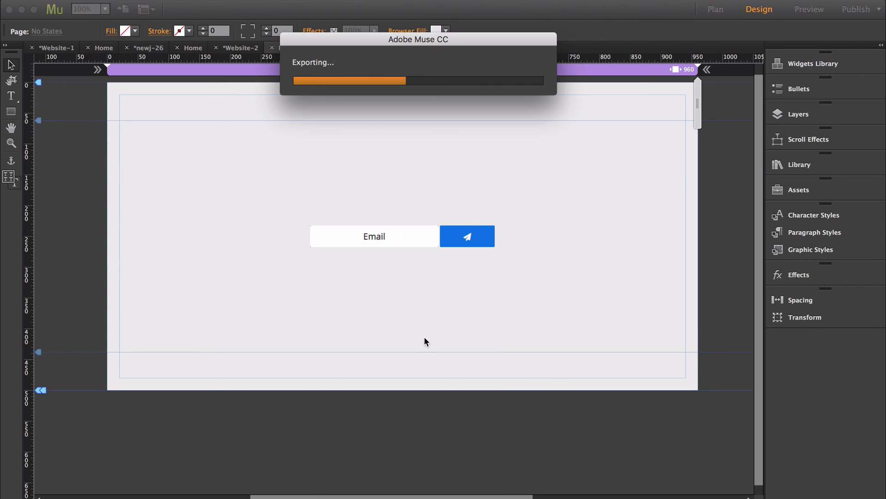
pyautogui.click(808, 9)
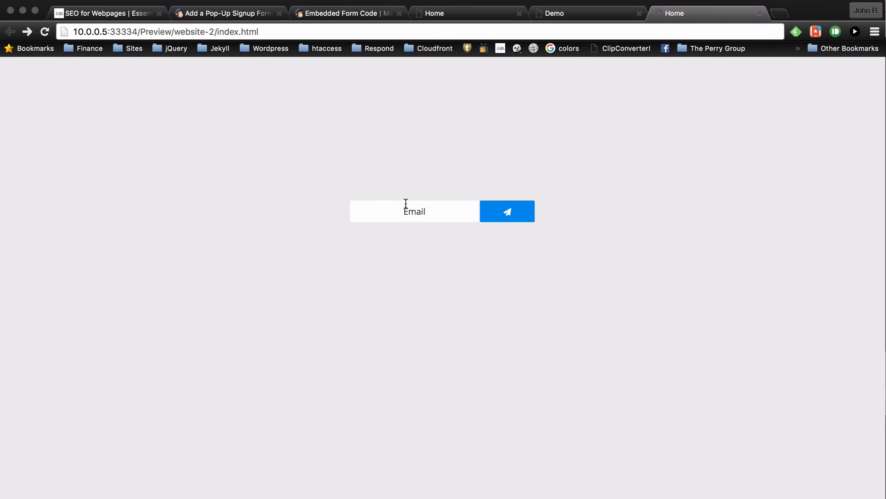
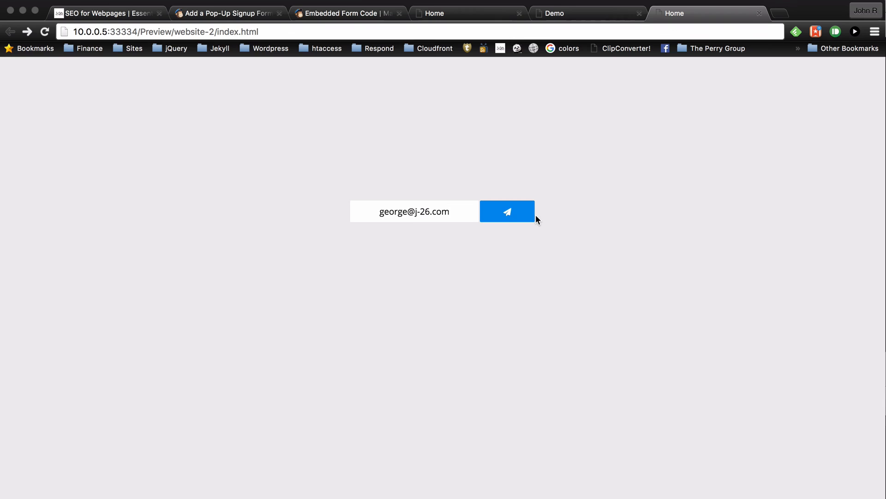
# Submit an email address starting 'geor' through the previewed form to test the popup
pyautogui.click(507, 211)
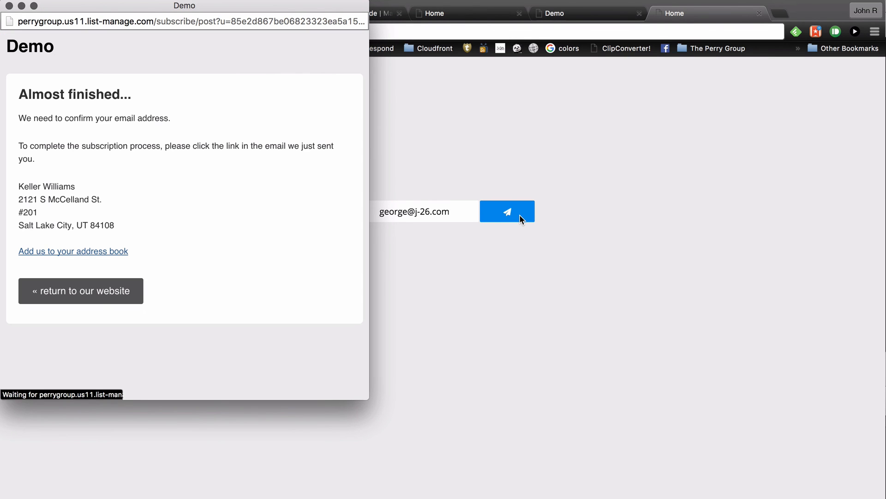